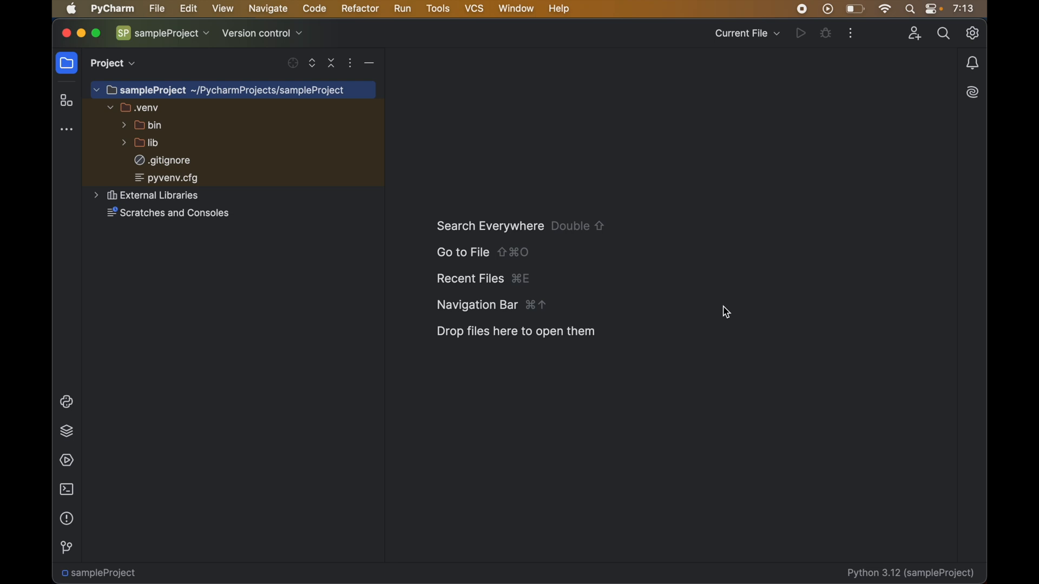
pyautogui.moveTo(448, 327)
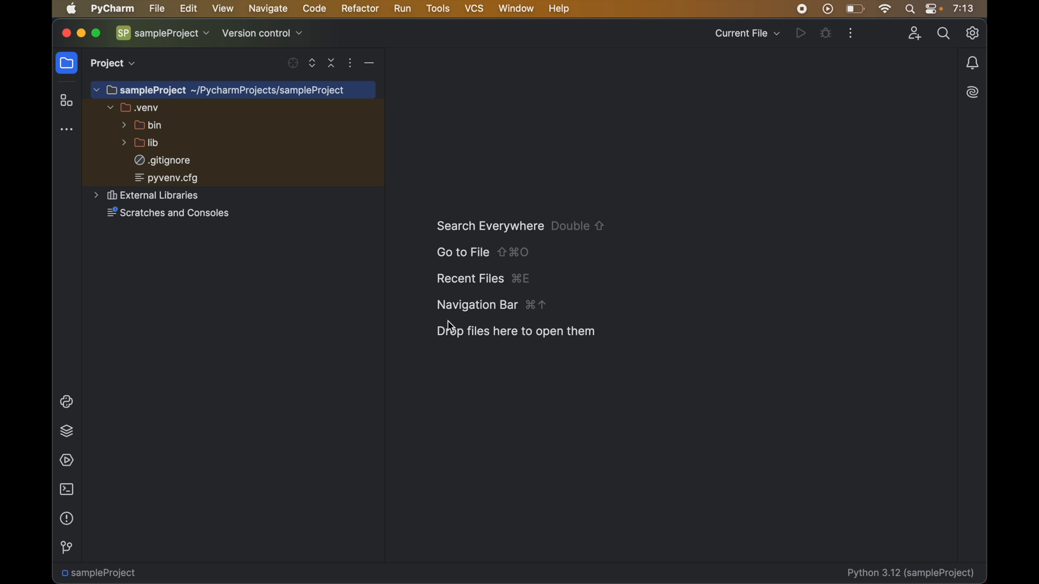
pyautogui.moveTo(367, 307)
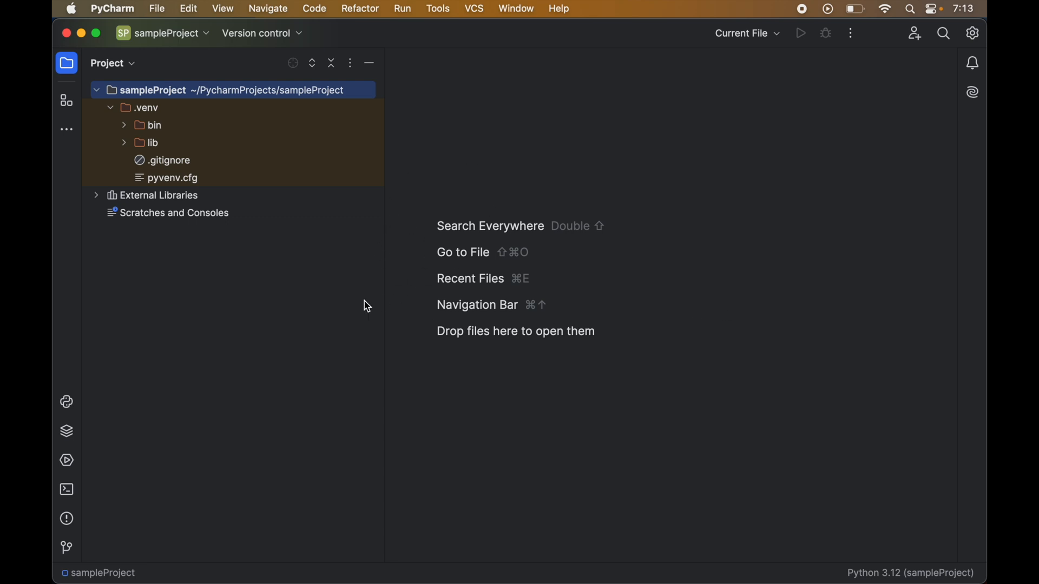
pyautogui.moveTo(201, 120)
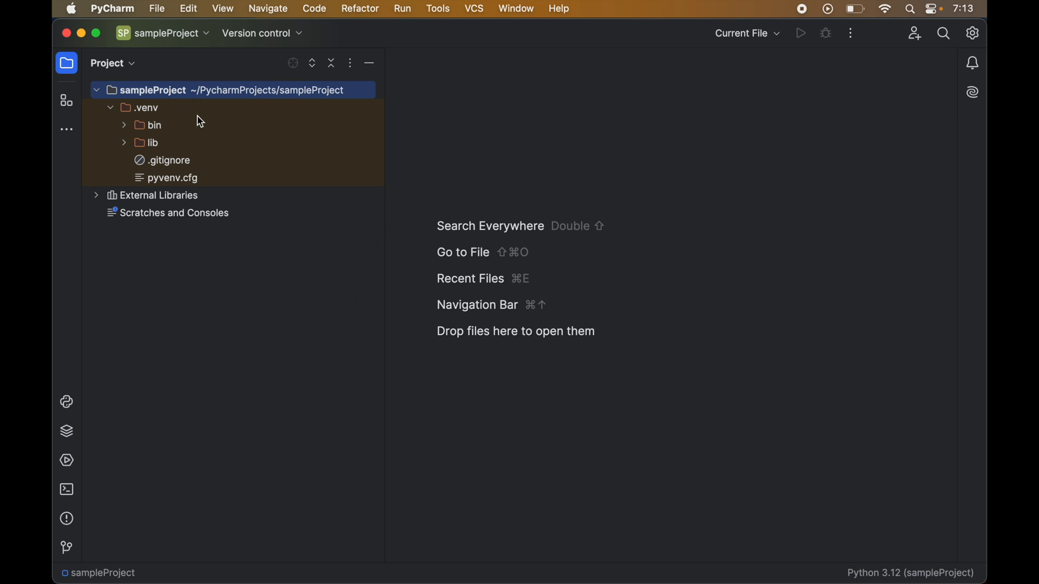
pyautogui.moveTo(804, 482)
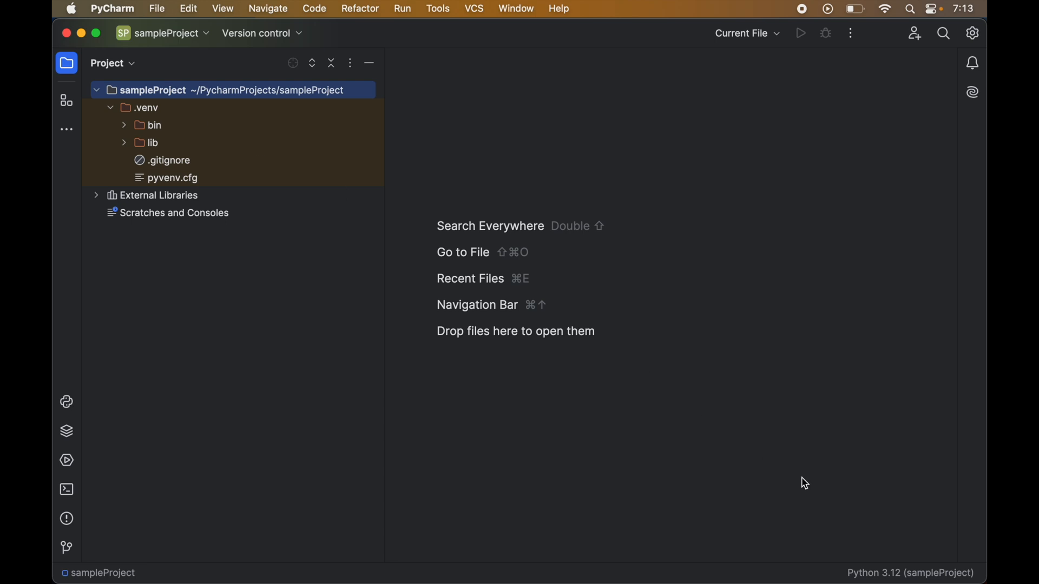
pyautogui.moveTo(863, 565)
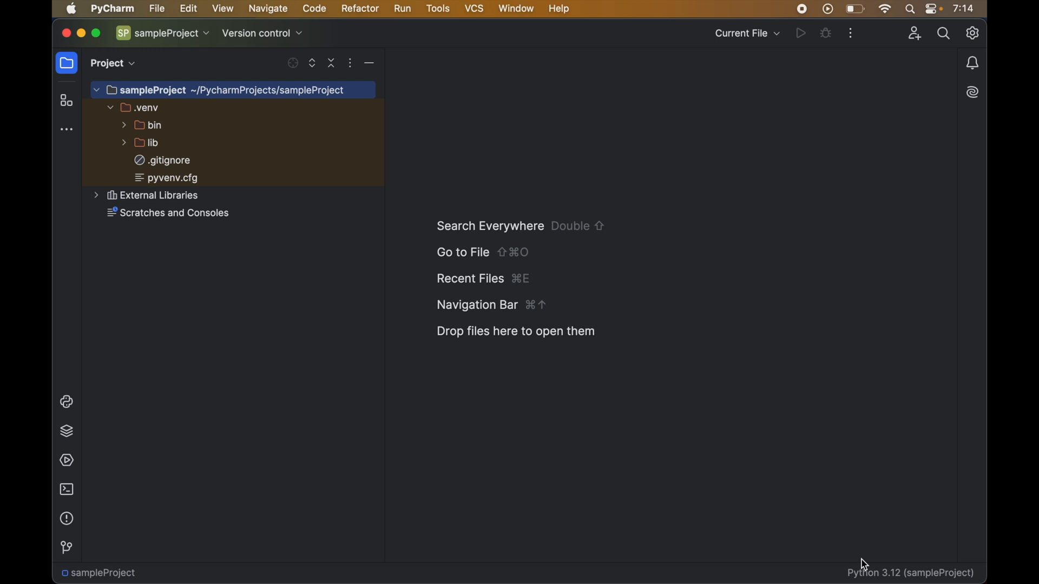
pyautogui.moveTo(680, 406)
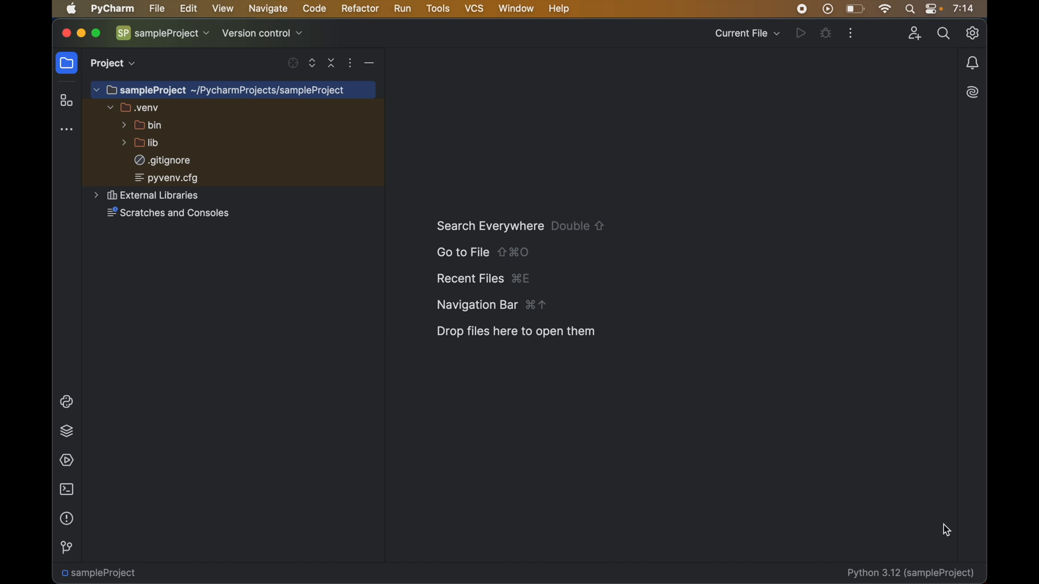
# Reach sampleProject's Python Interpreter settings page from the status-bar interpreter widget
pyautogui.click(909, 574)
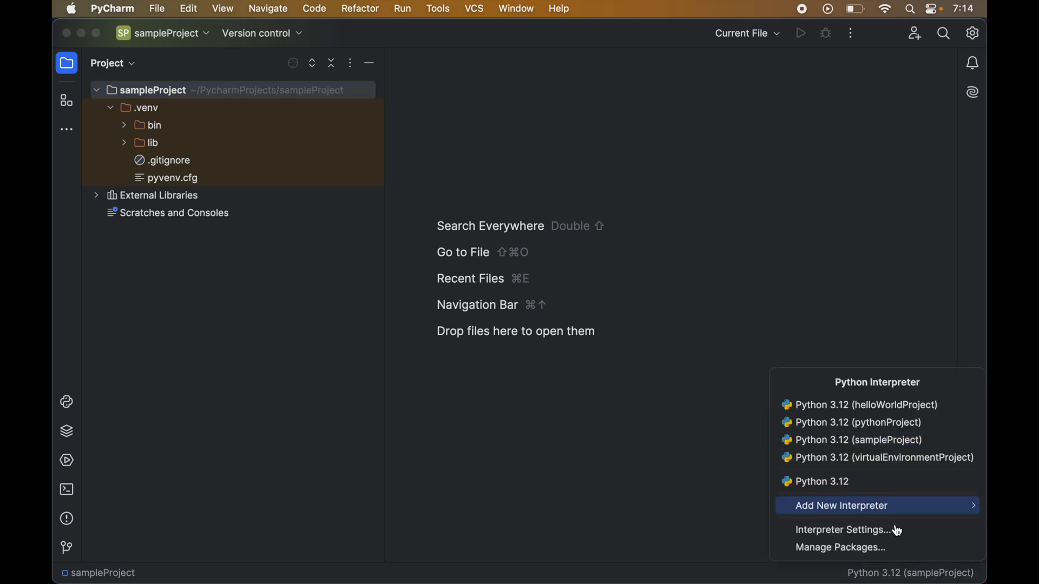
pyautogui.moveTo(895, 505)
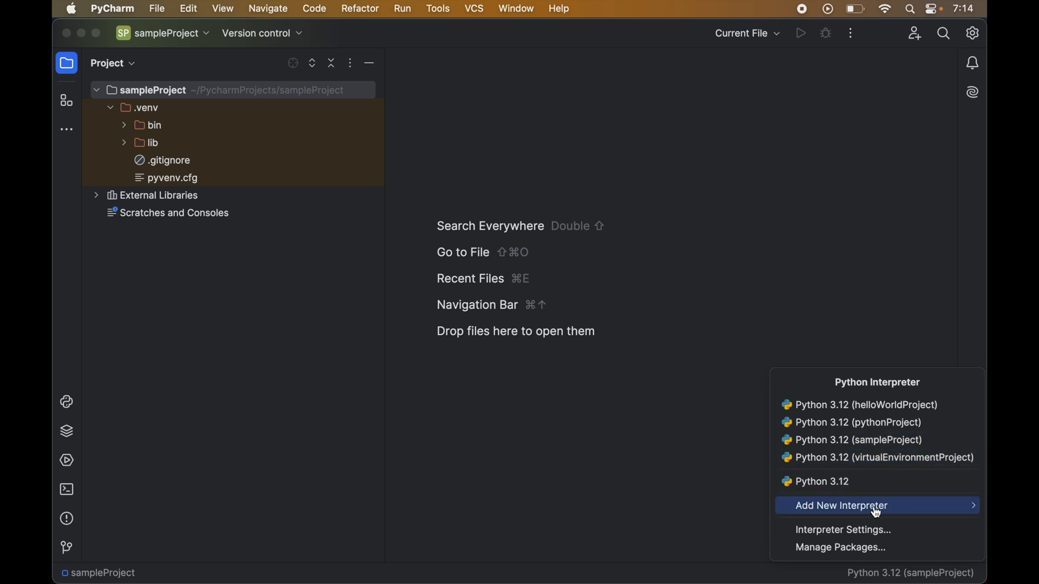
pyautogui.moveTo(868, 534)
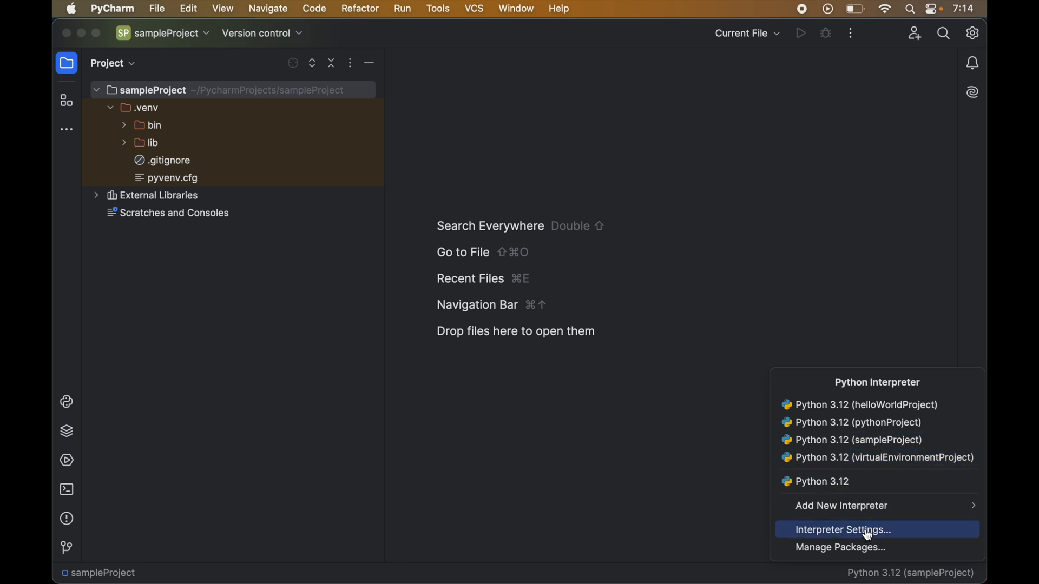
pyautogui.click(842, 529)
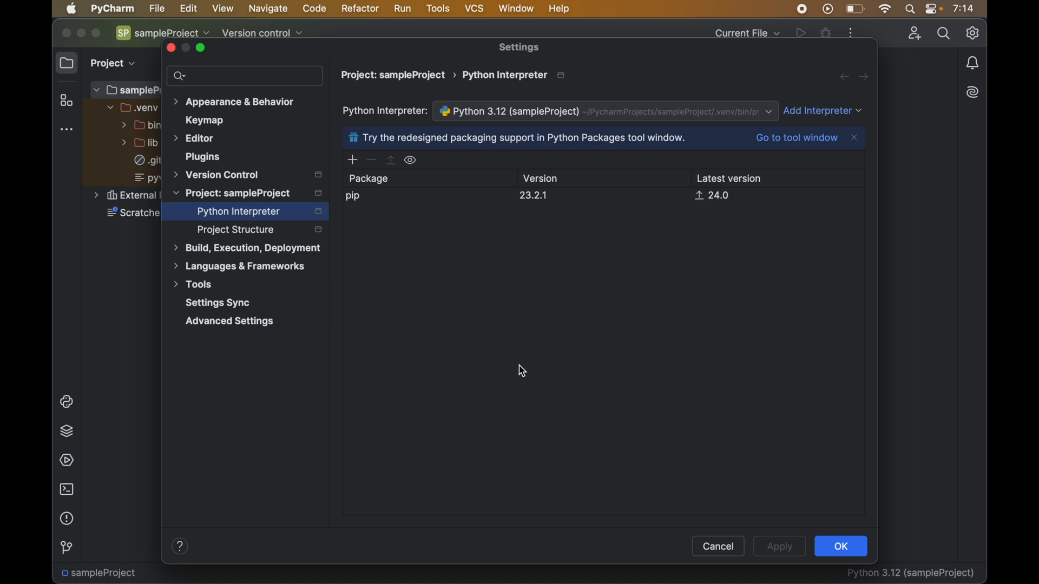
pyautogui.moveTo(443, 308)
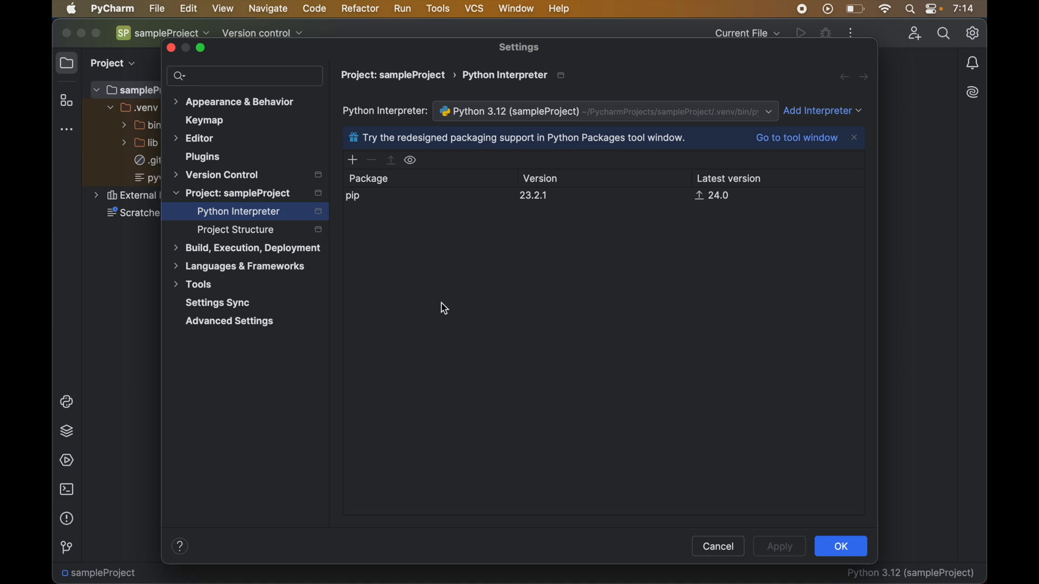
pyautogui.moveTo(258, 215)
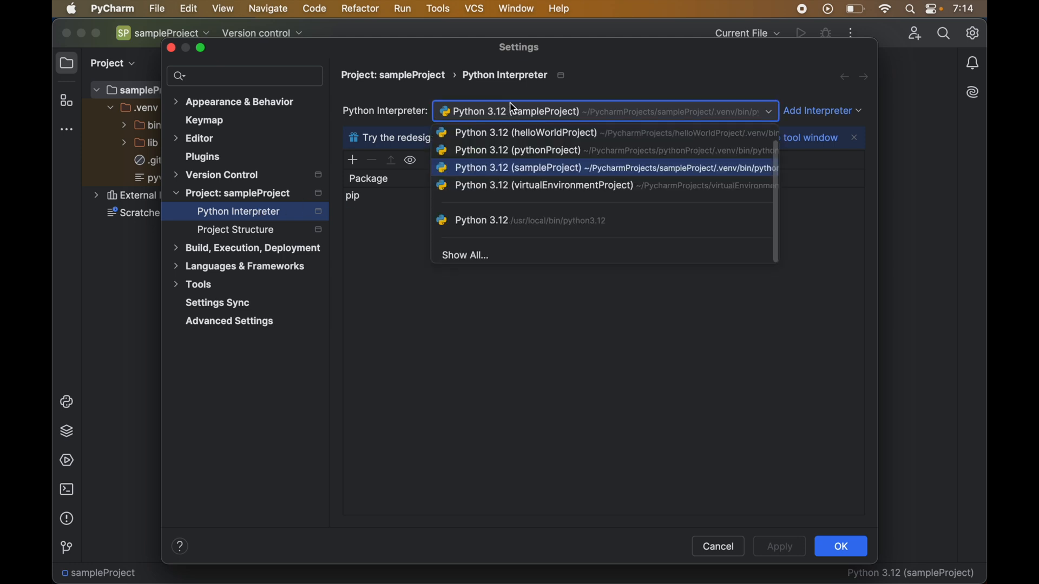
pyautogui.moveTo(523, 186)
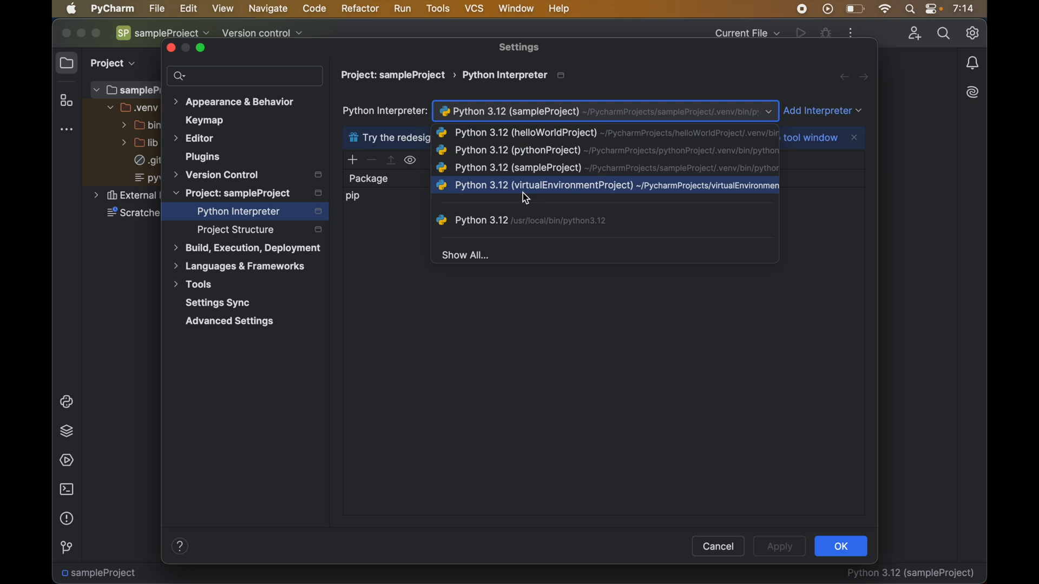
pyautogui.moveTo(529, 176)
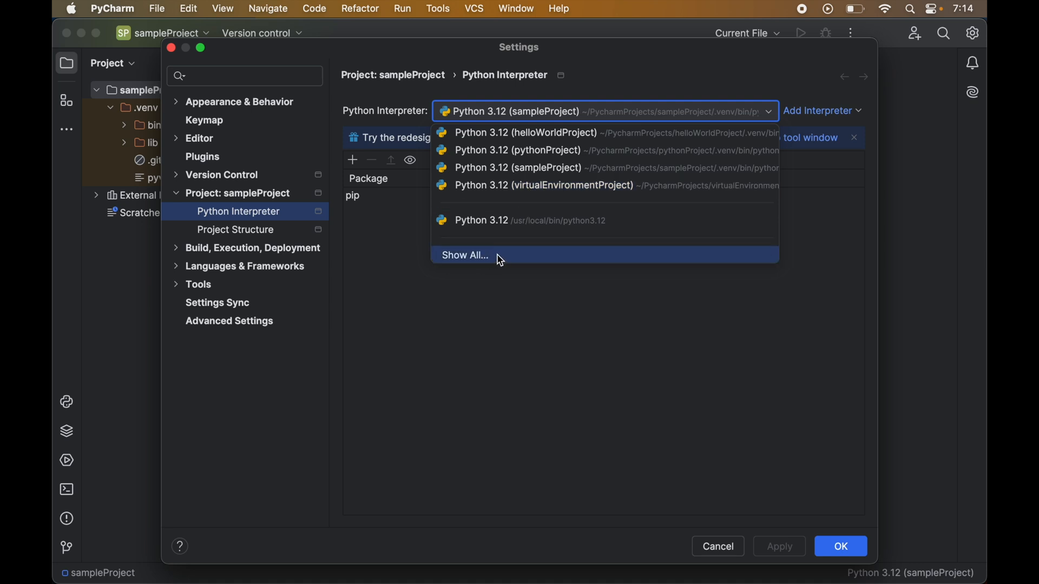
# In Show All, remove the Python 3.12 (sampleProject) interpreter from the configured list
pyautogui.click(465, 255)
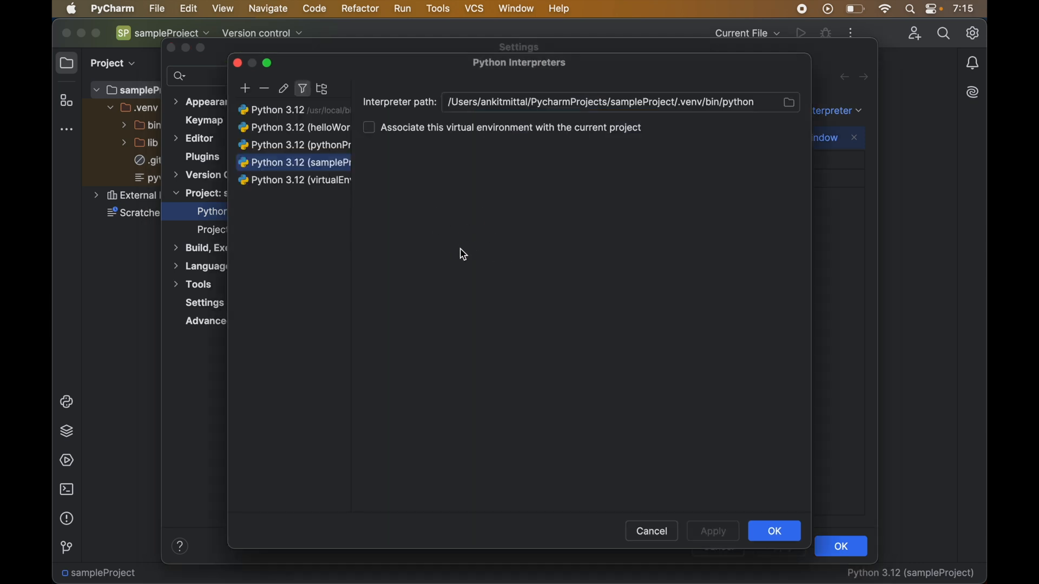
pyautogui.moveTo(487, 245)
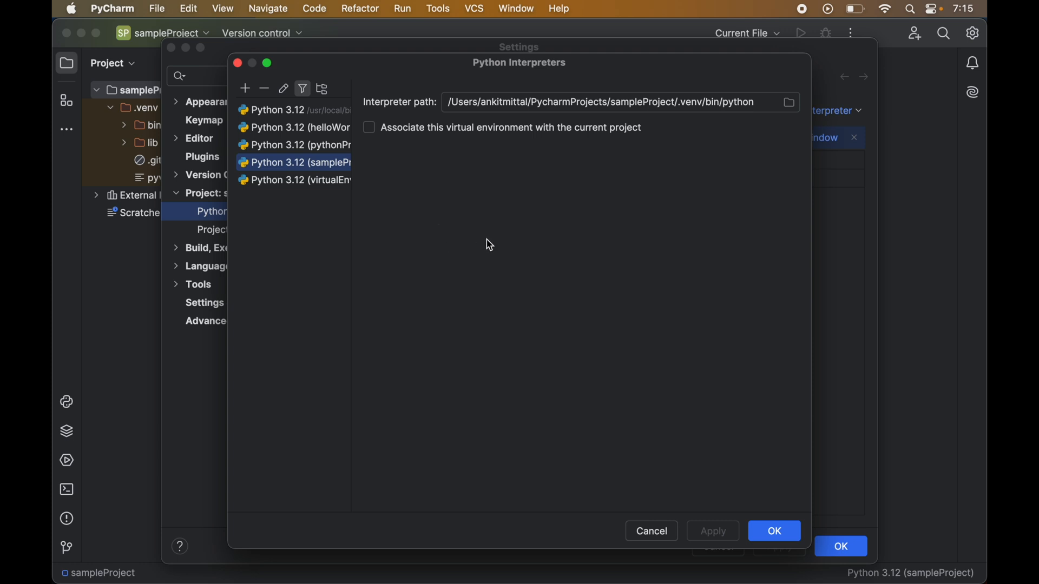
pyautogui.moveTo(331, 235)
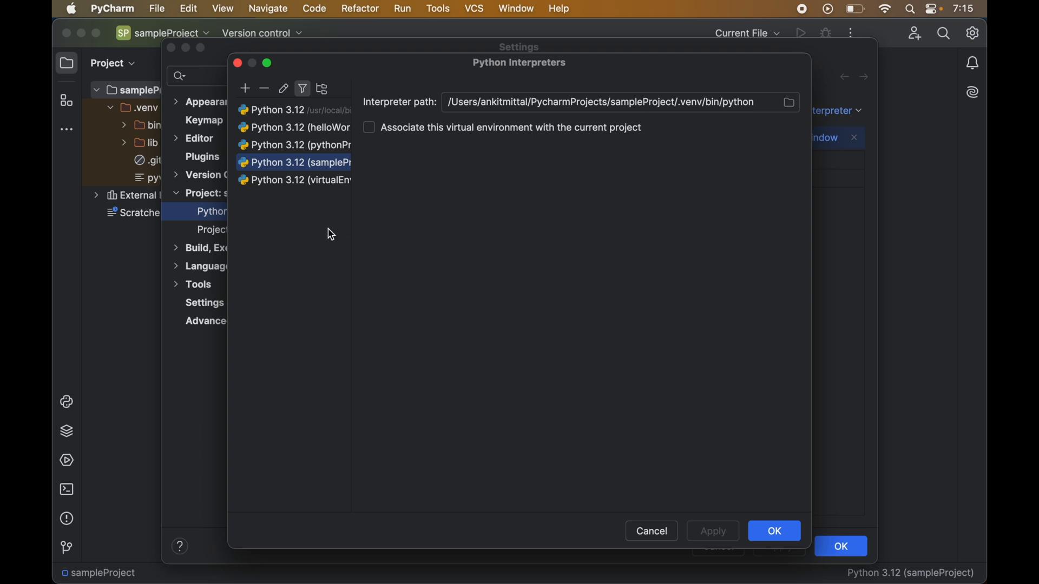
pyautogui.moveTo(293, 196)
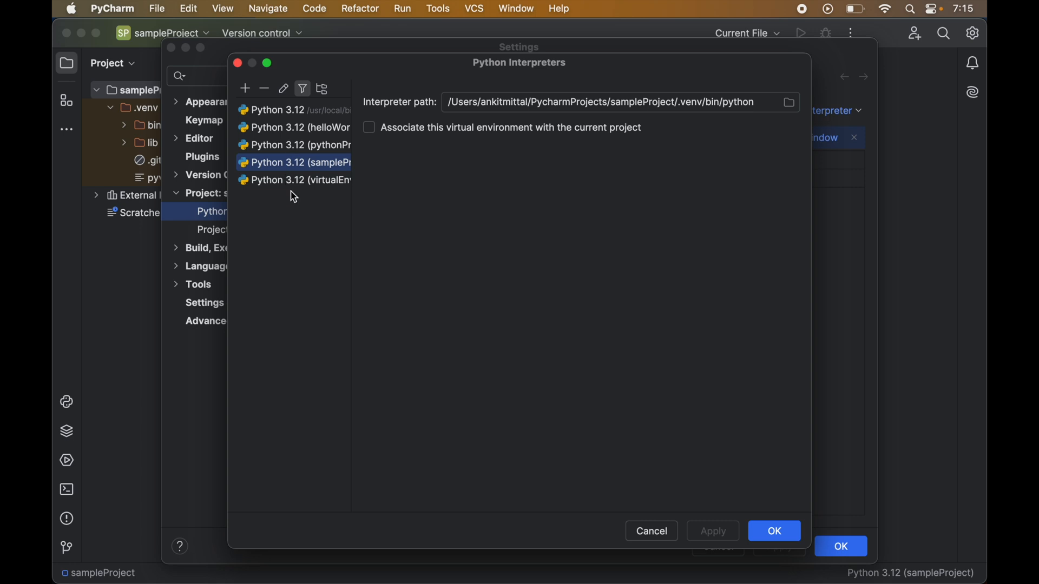
pyautogui.moveTo(302, 88)
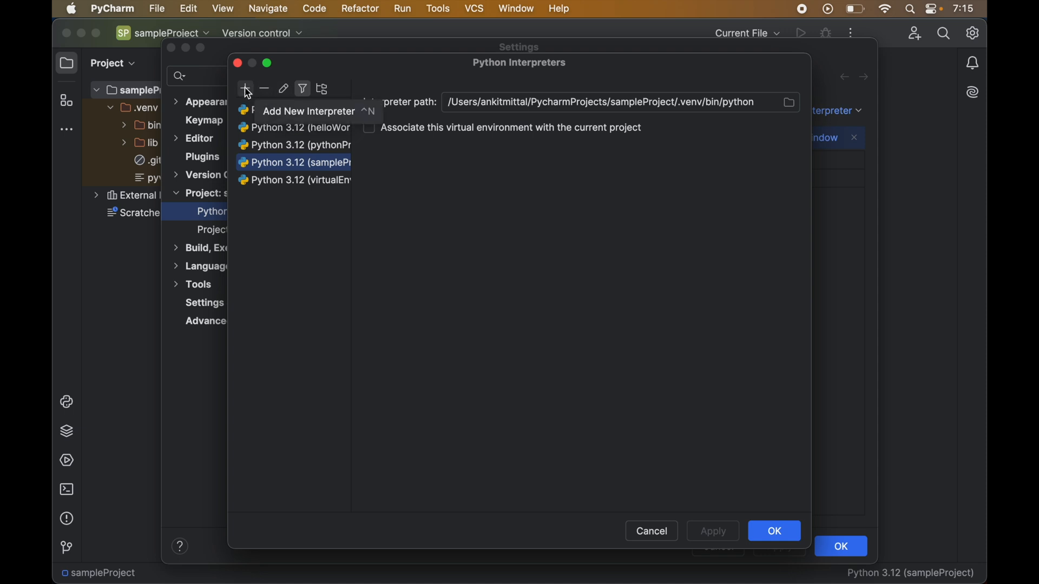
pyautogui.moveTo(264, 88)
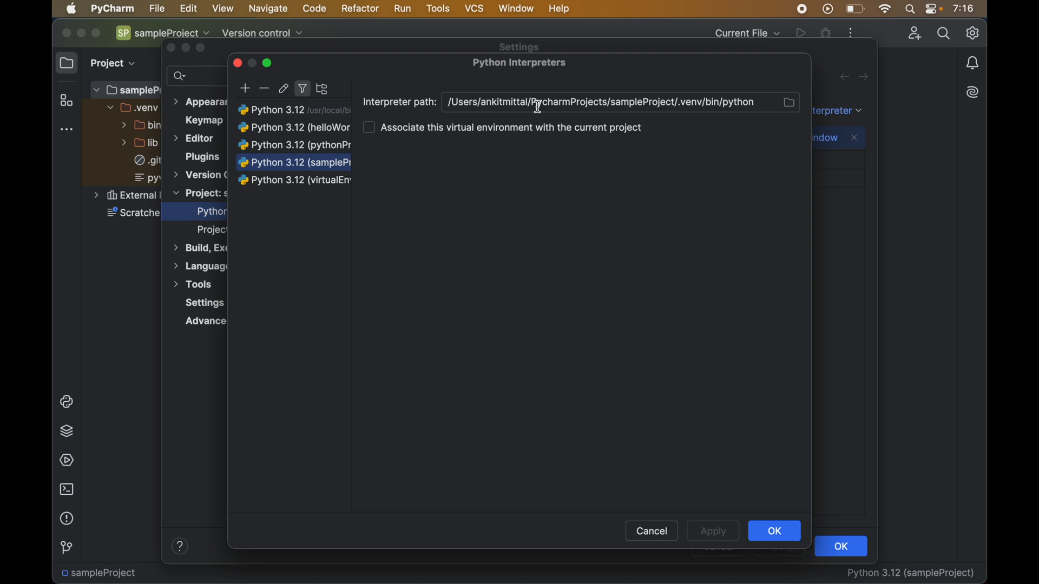
pyautogui.click(301, 162)
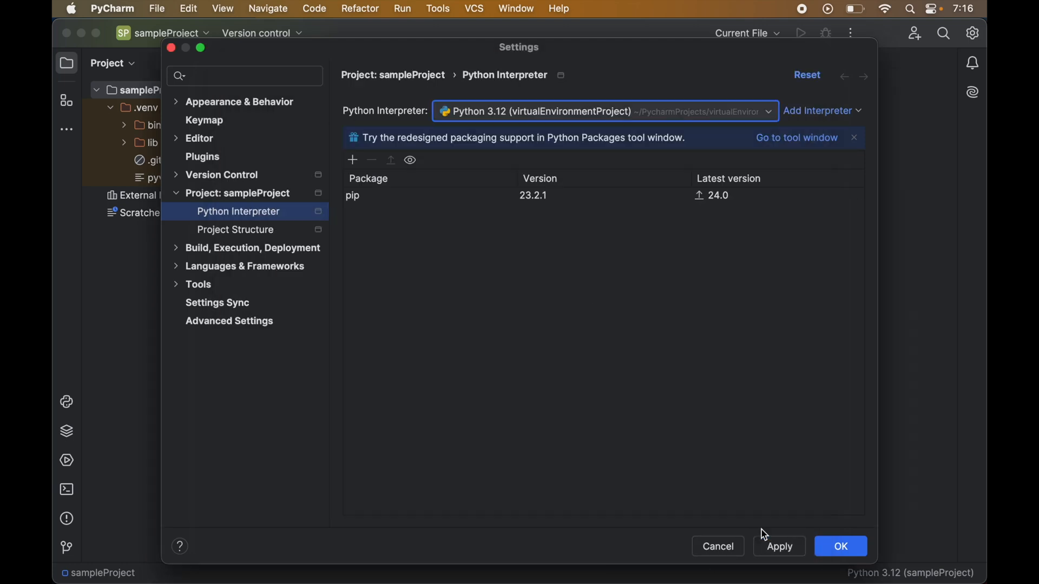
# Review the remaining interpreter choices and dismiss Settings, leaving <No interpreter> in the status bar
pyautogui.click(601, 110)
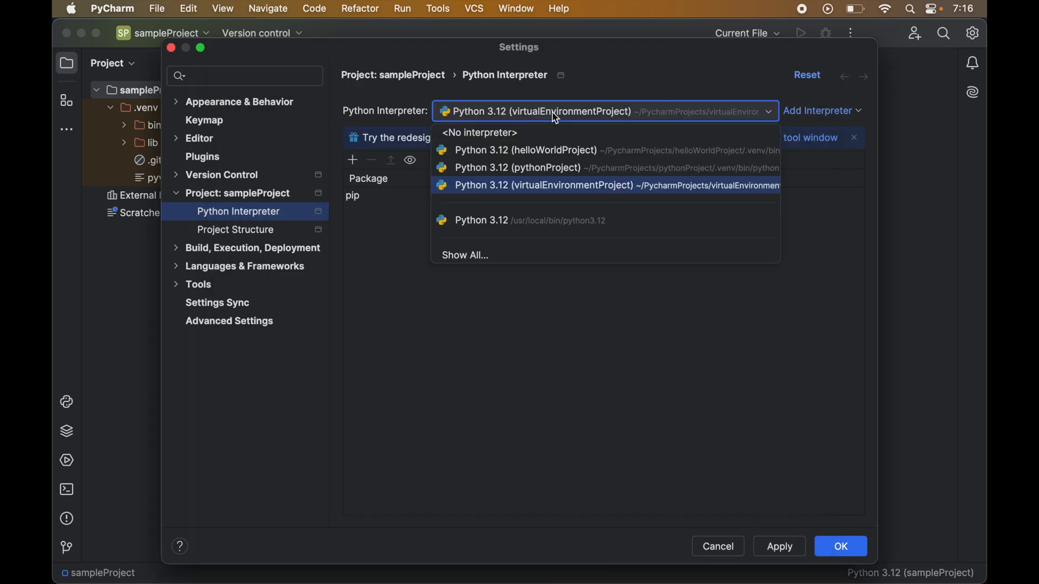
pyautogui.moveTo(540, 149)
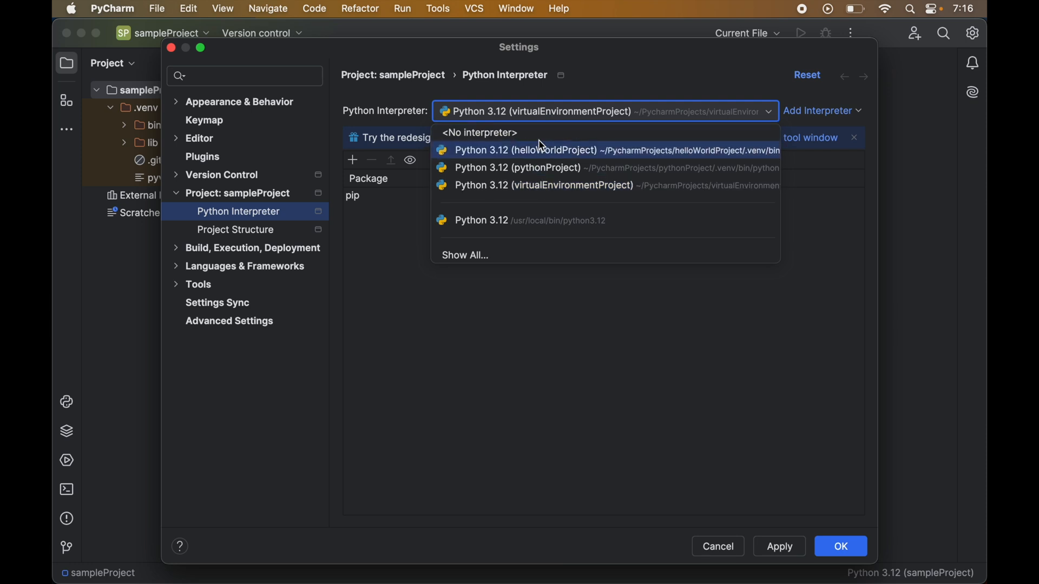
pyautogui.moveTo(543, 168)
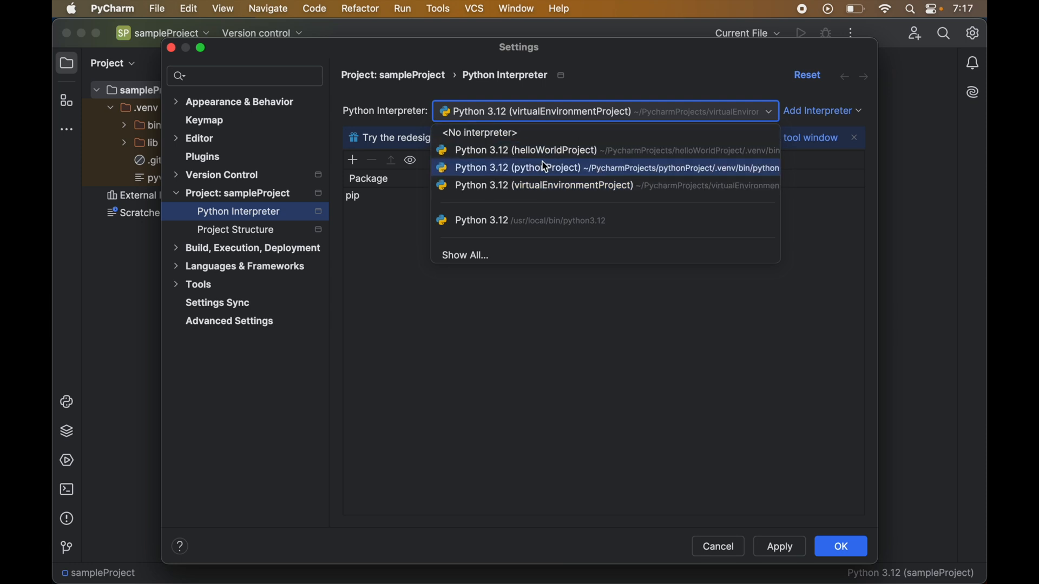
pyautogui.moveTo(545, 181)
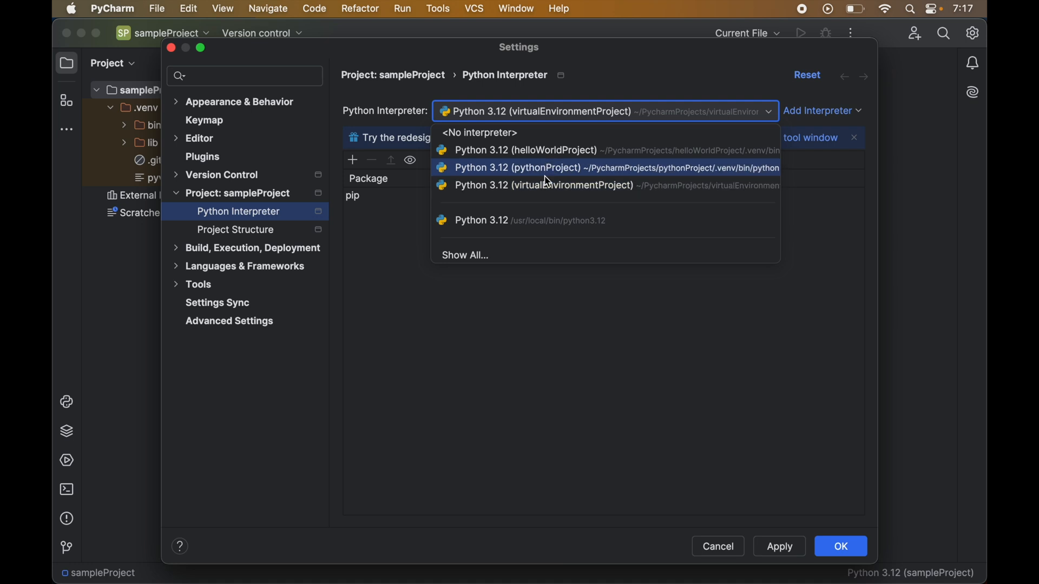
pyautogui.moveTo(552, 149)
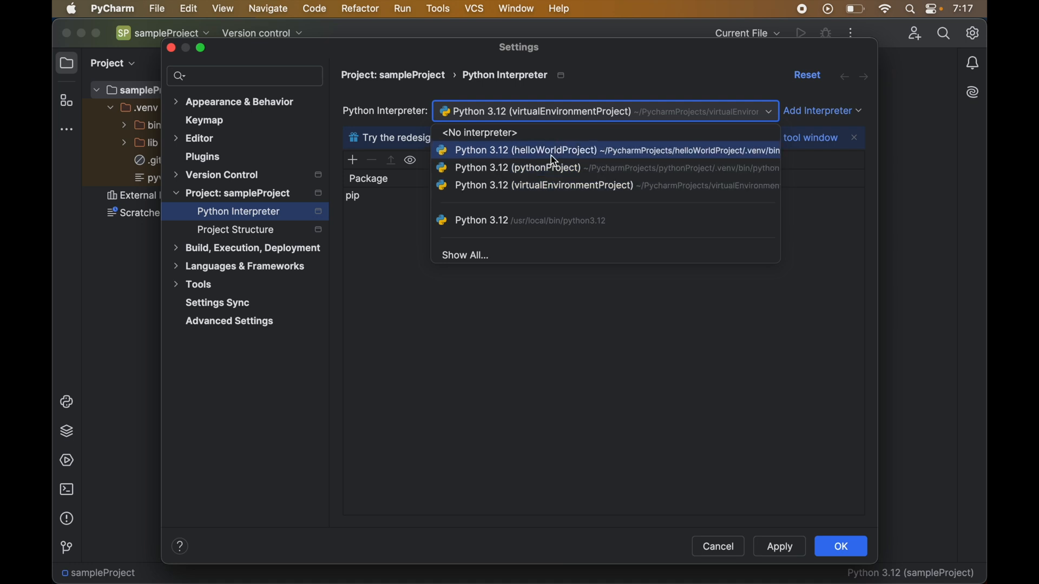
pyautogui.moveTo(737, 464)
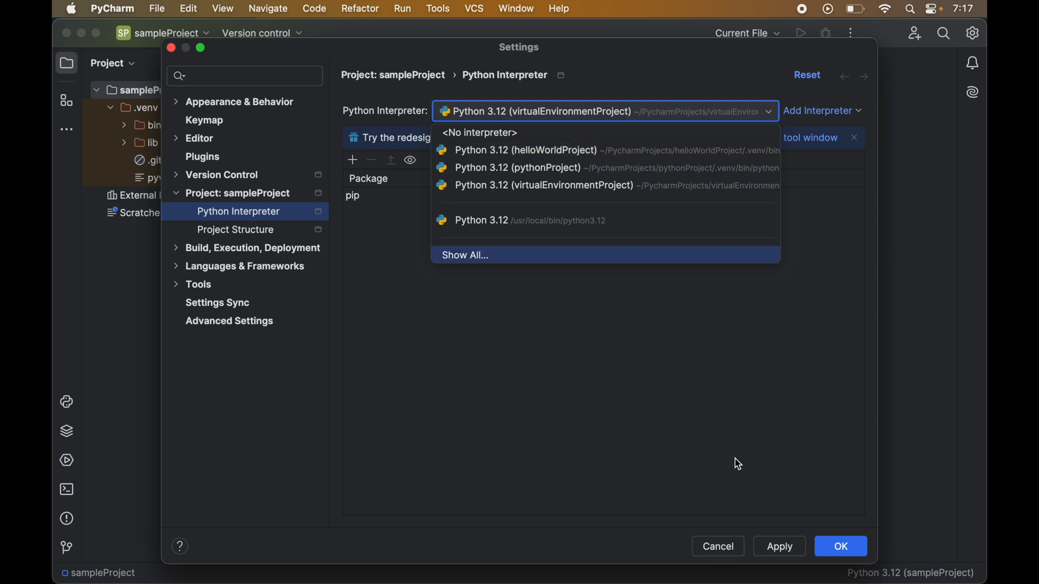
pyautogui.moveTo(621, 356)
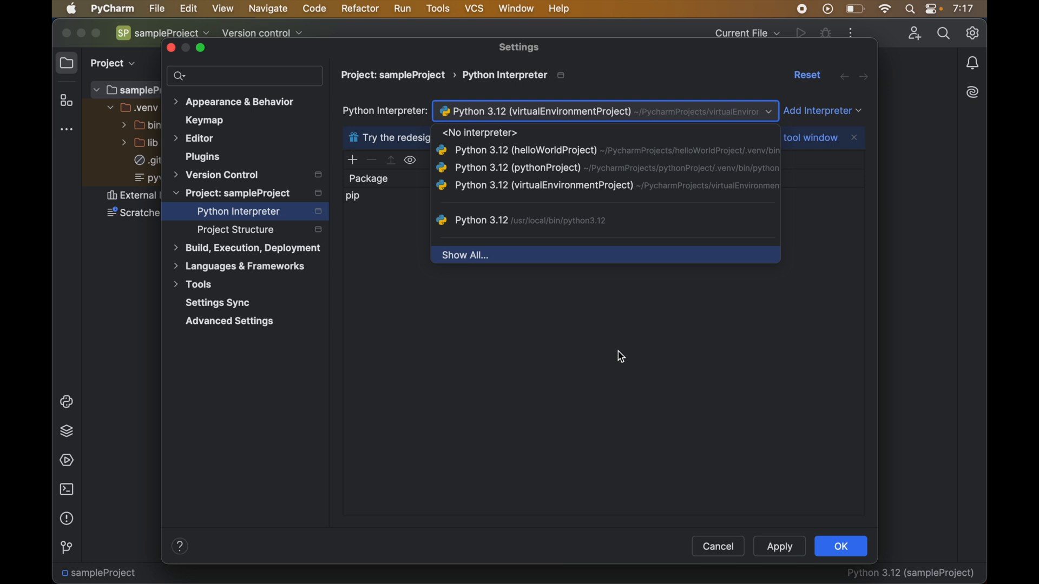
pyautogui.moveTo(717, 551)
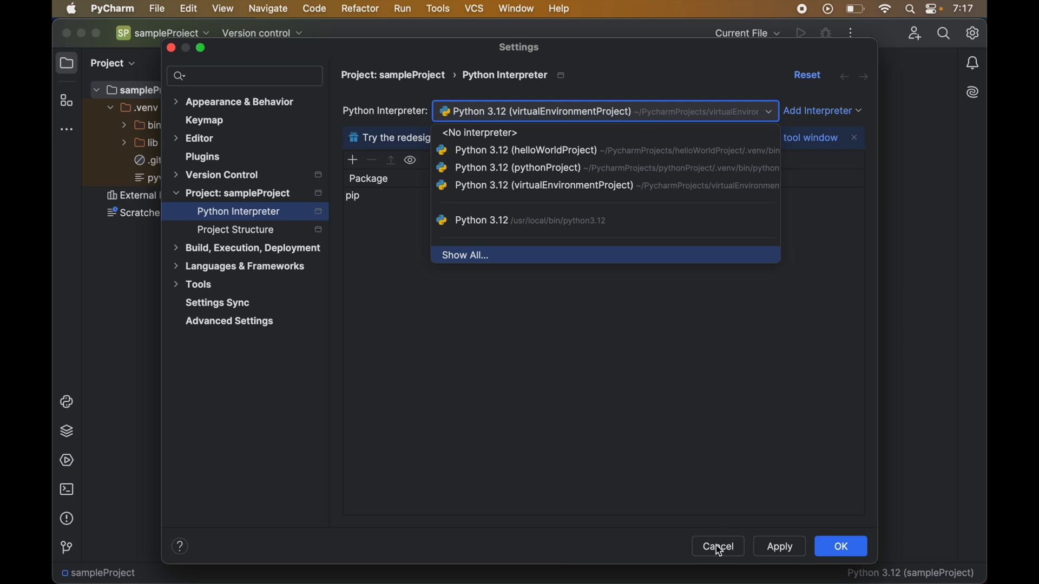
pyautogui.click(717, 546)
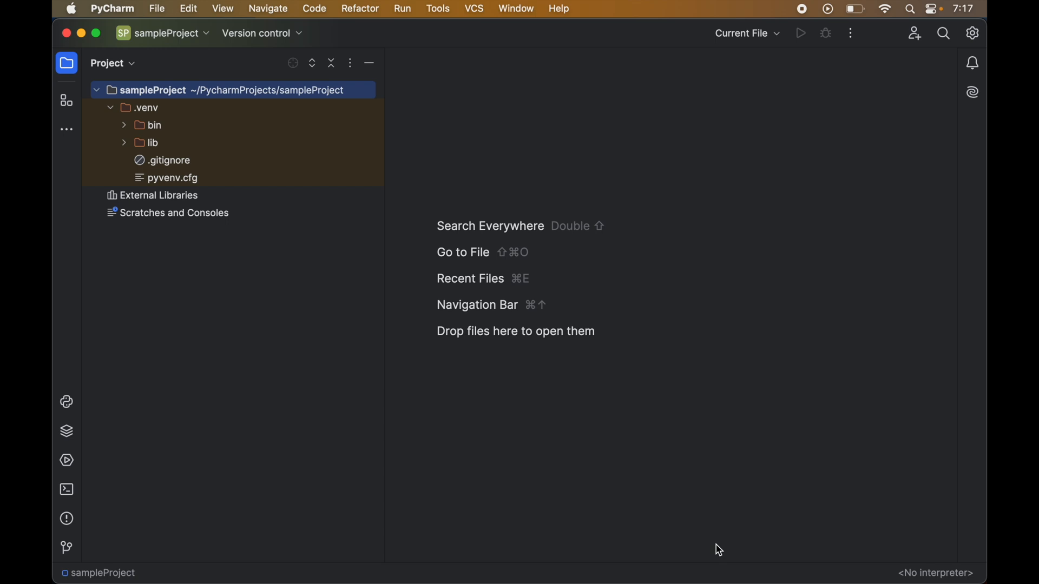
pyautogui.moveTo(935, 556)
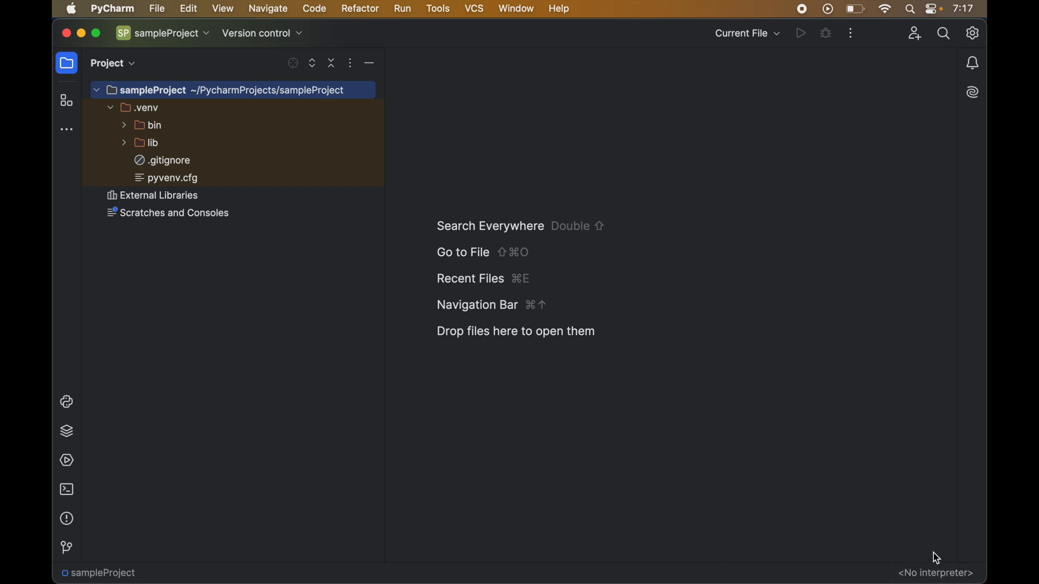
pyautogui.moveTo(913, 565)
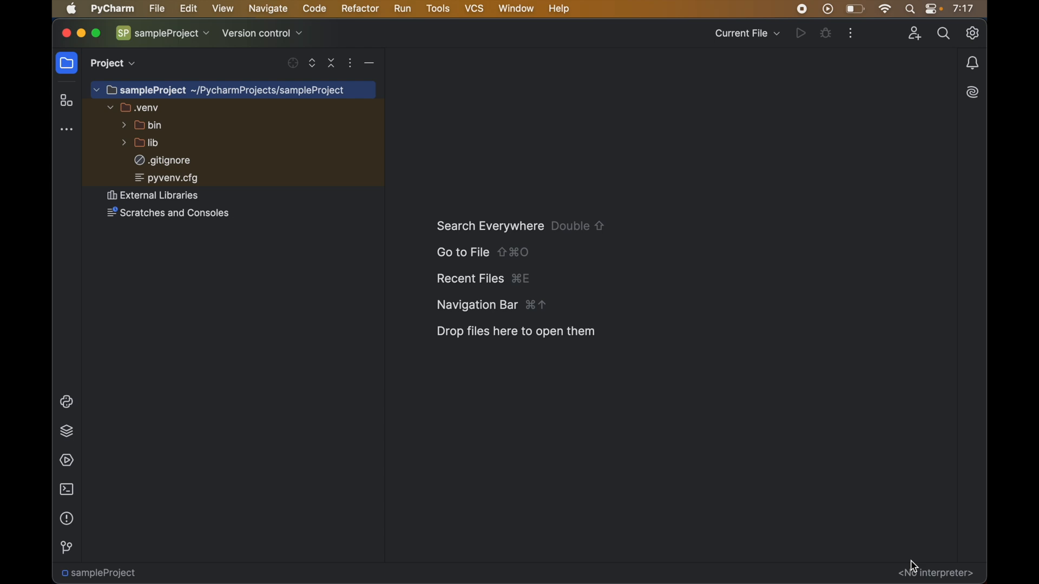
pyautogui.moveTo(273, 351)
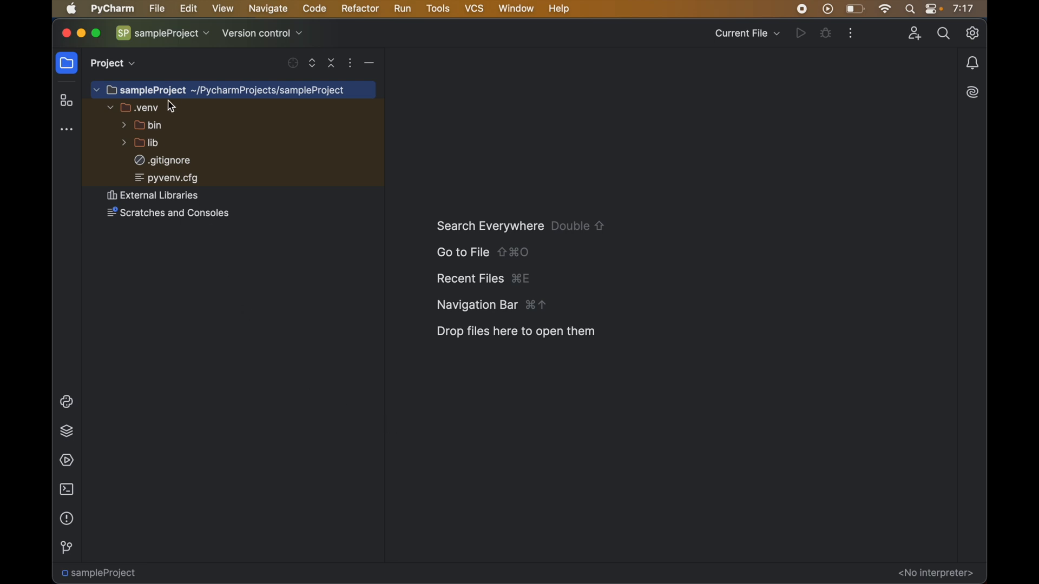
pyautogui.moveTo(159, 122)
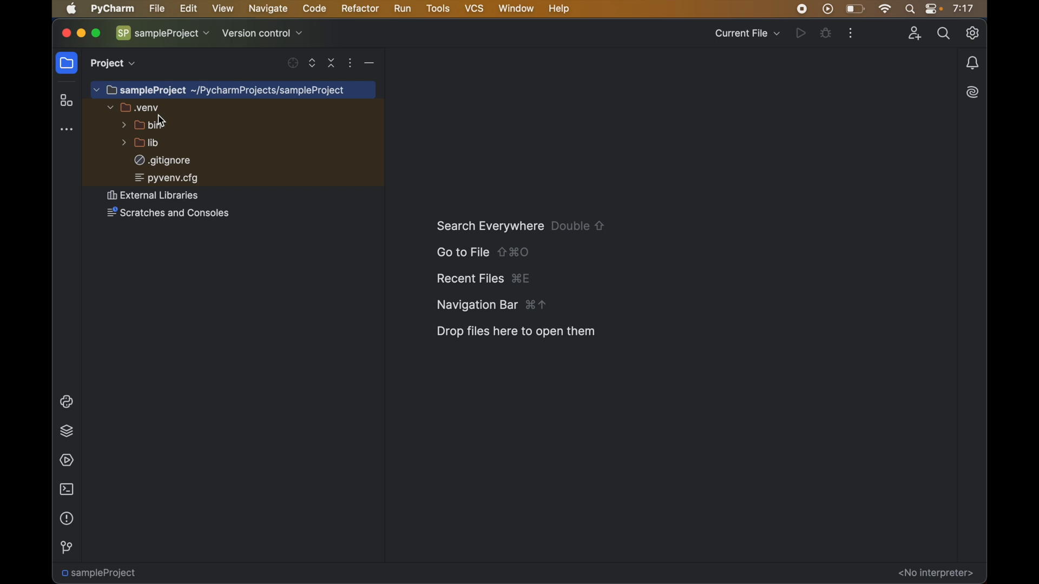
# Delete the .venv folder and its contents from sampleProject's project tree
pyautogui.rightClick(144, 107)
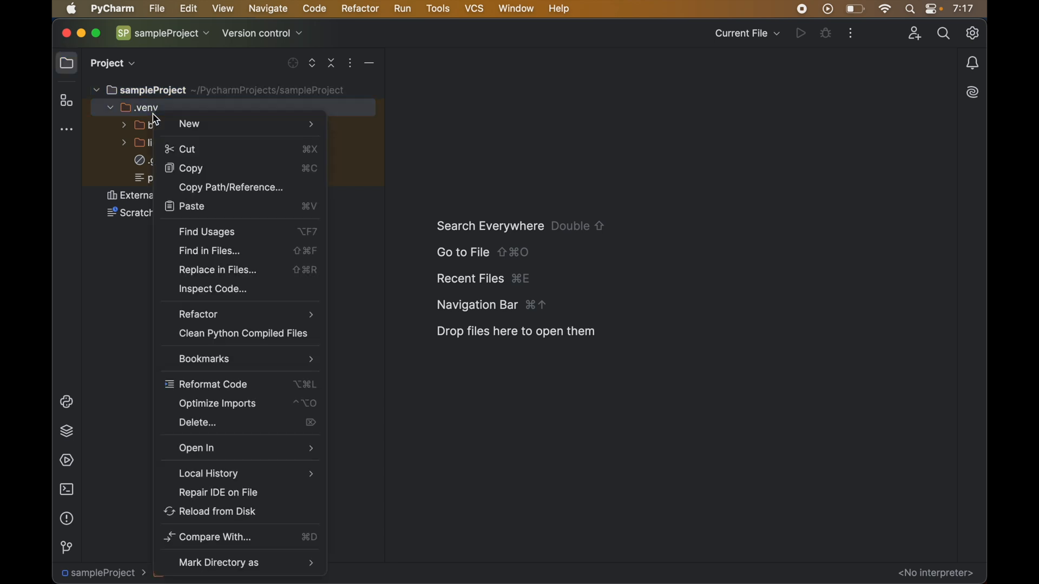
pyautogui.moveTo(225, 423)
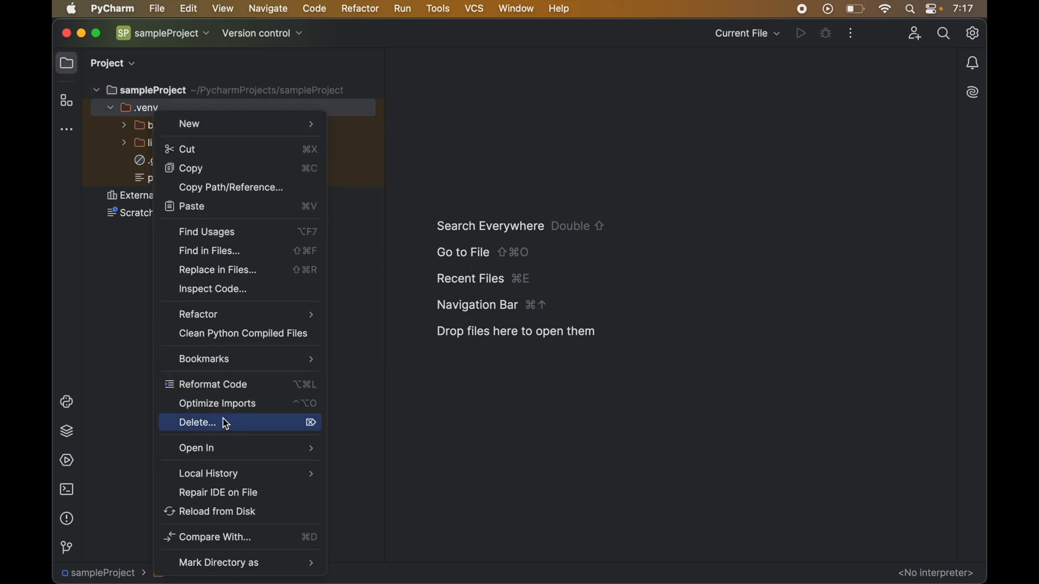
pyautogui.click(197, 423)
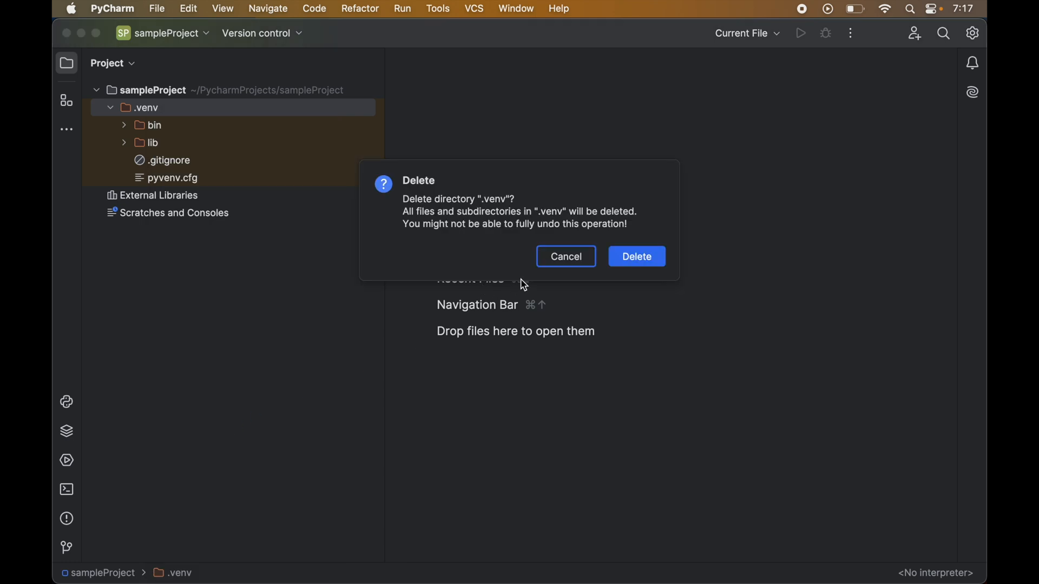
pyautogui.click(636, 256)
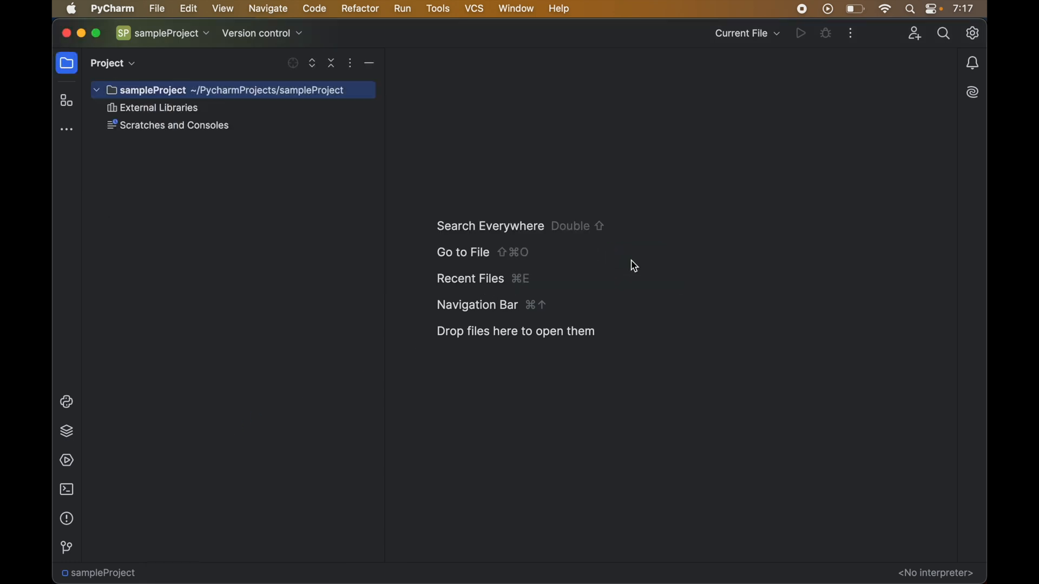